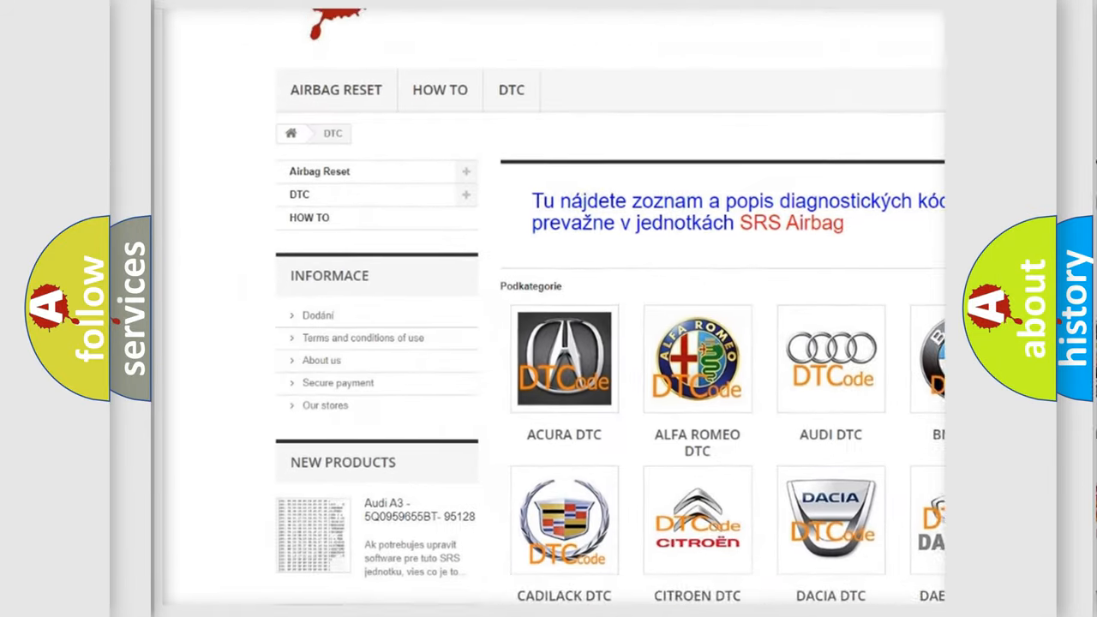
scroll("down", 3)
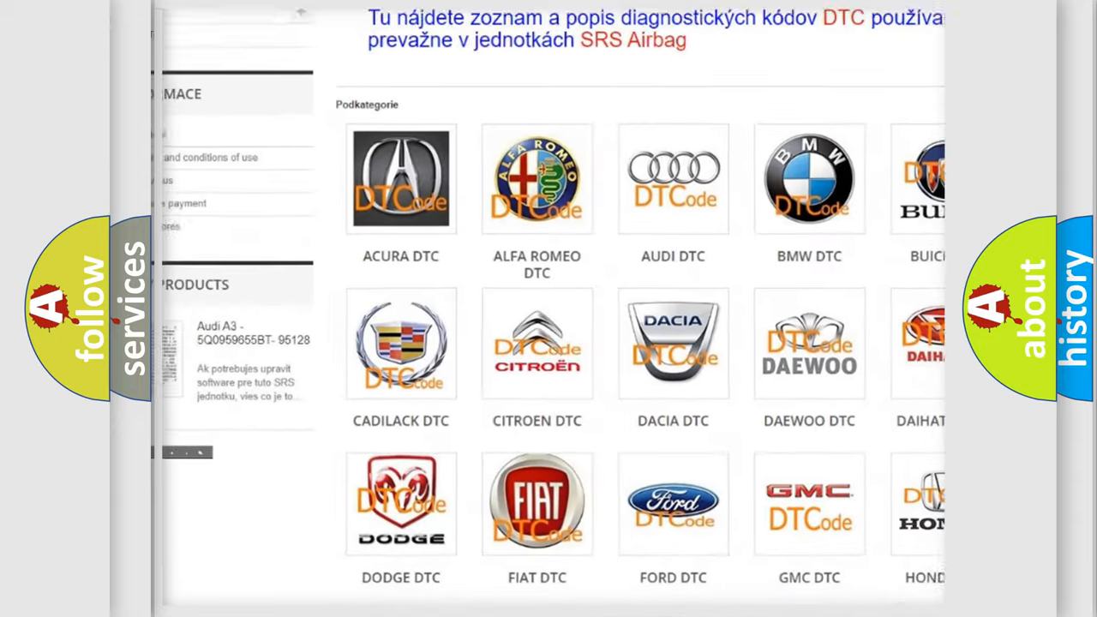
scroll("down", 3)
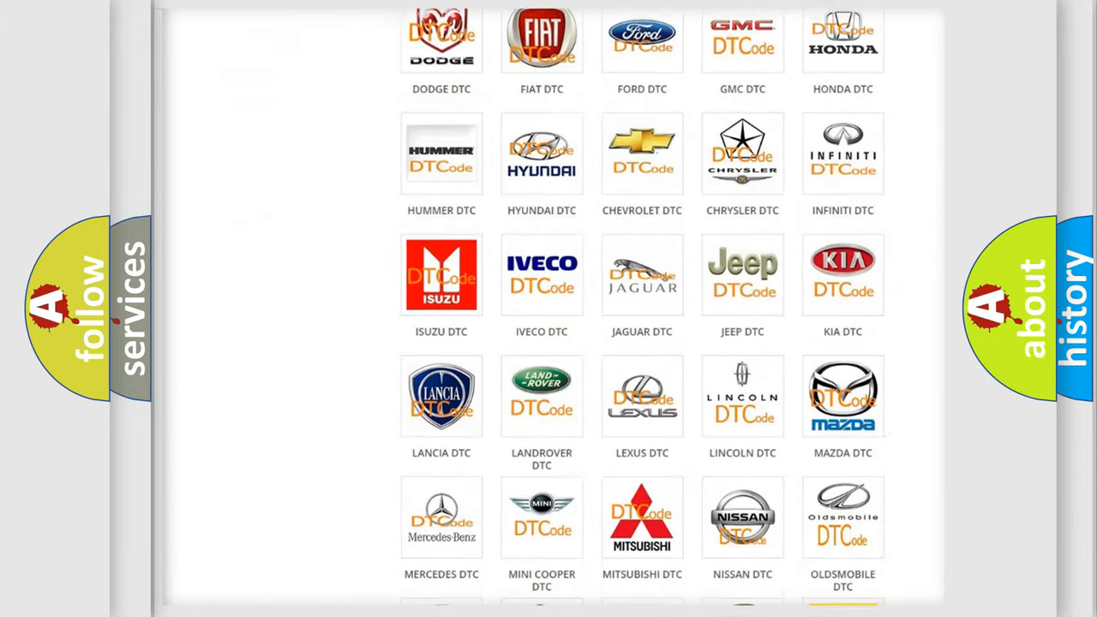
scroll("down", 3)
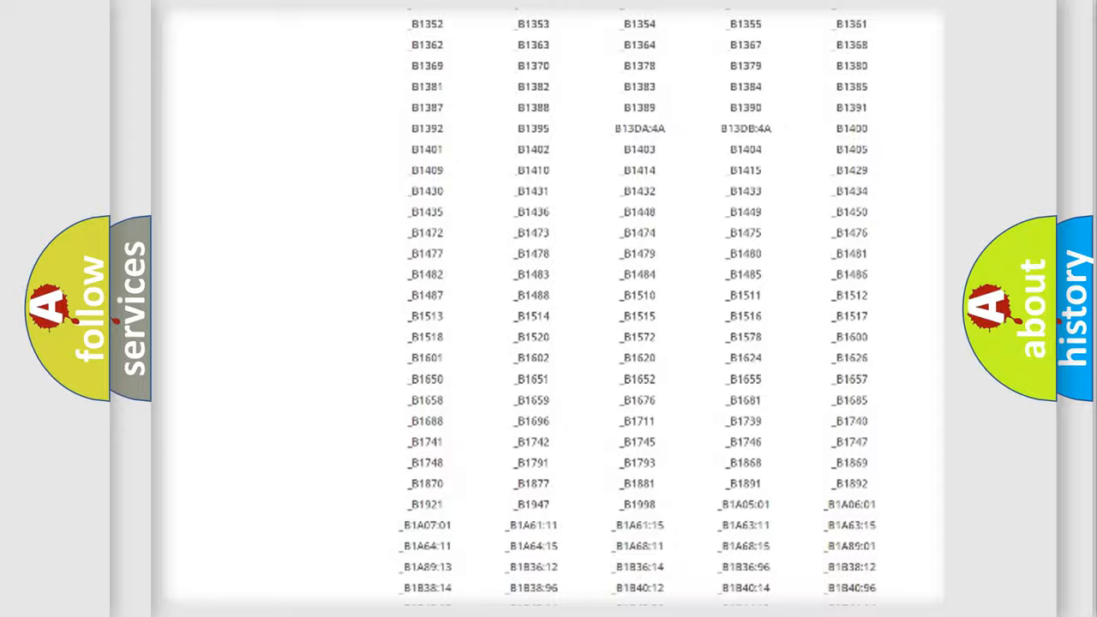
scroll("up", 3)
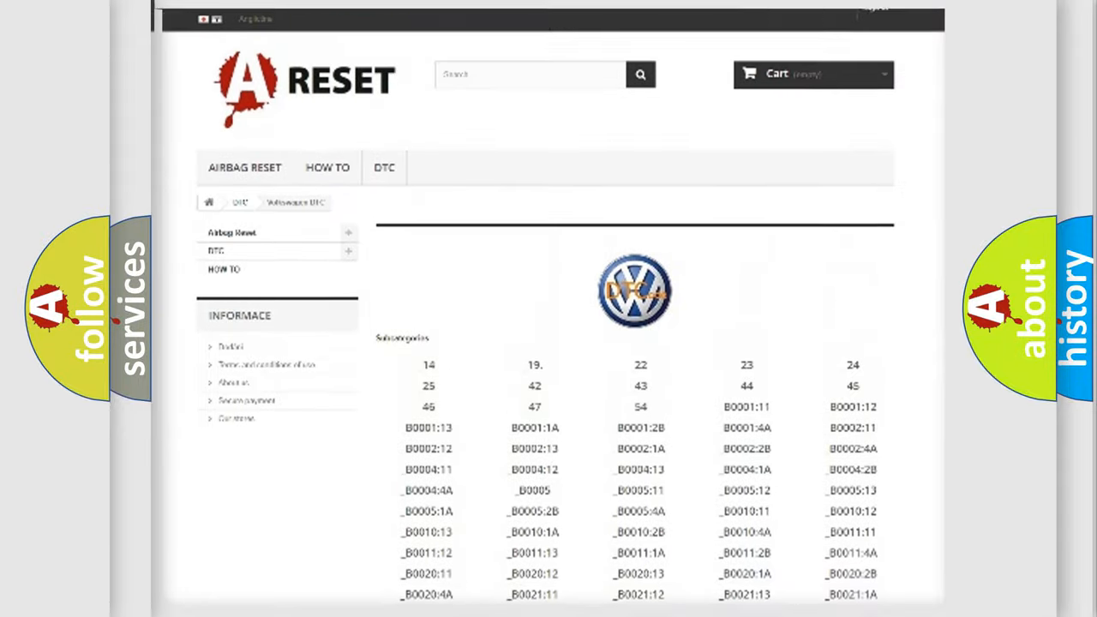